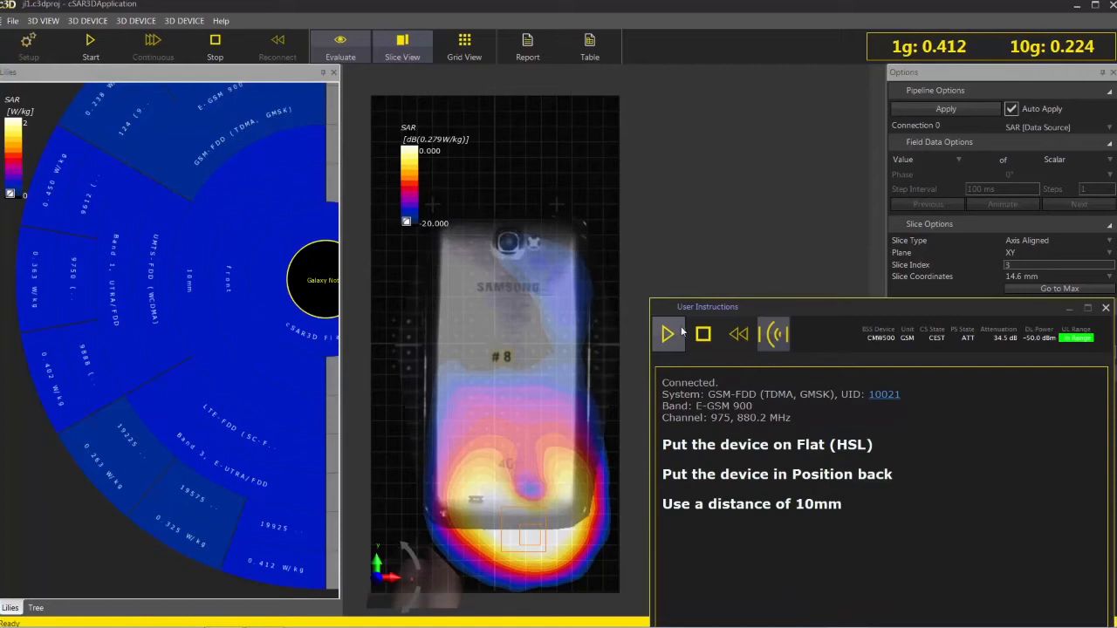
{"action": "mouse_move", "coordinate": [681, 332]}
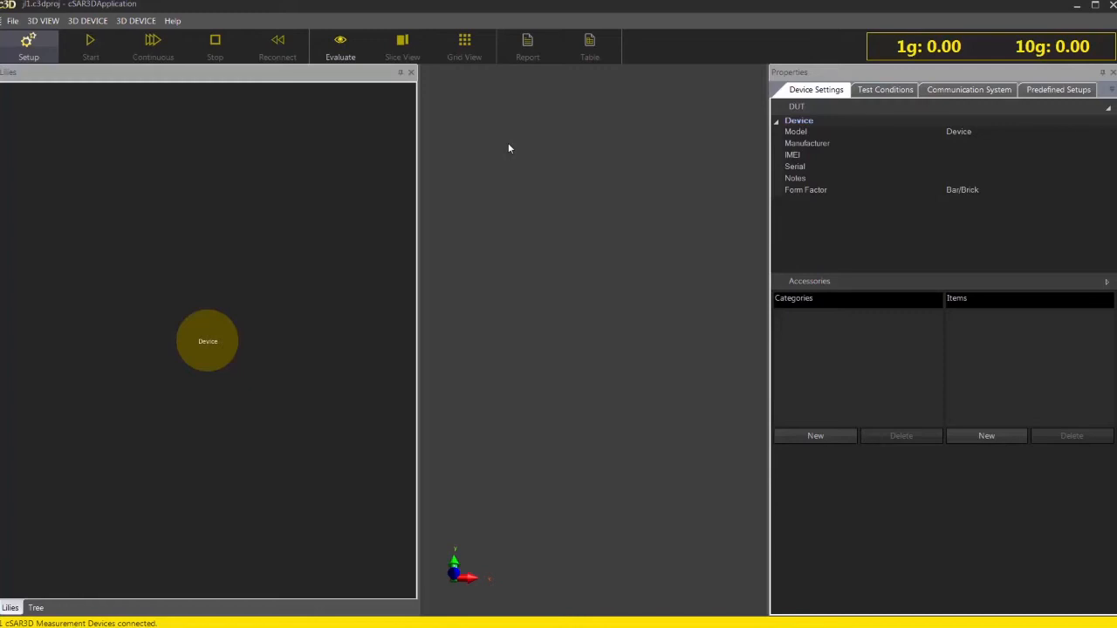
Choose the cSAR3D Flat HSL phantom and create device positions front and back with a 10mm spacer
{"action": "left_click", "coordinate": [885, 89]}
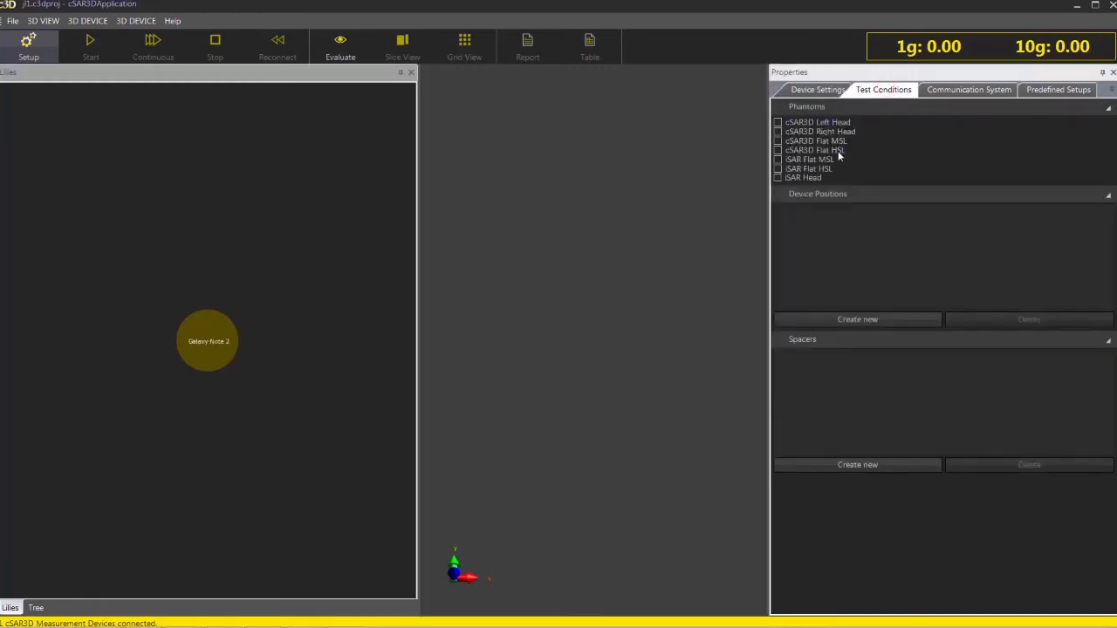
{"action": "left_click", "coordinate": [779, 150]}
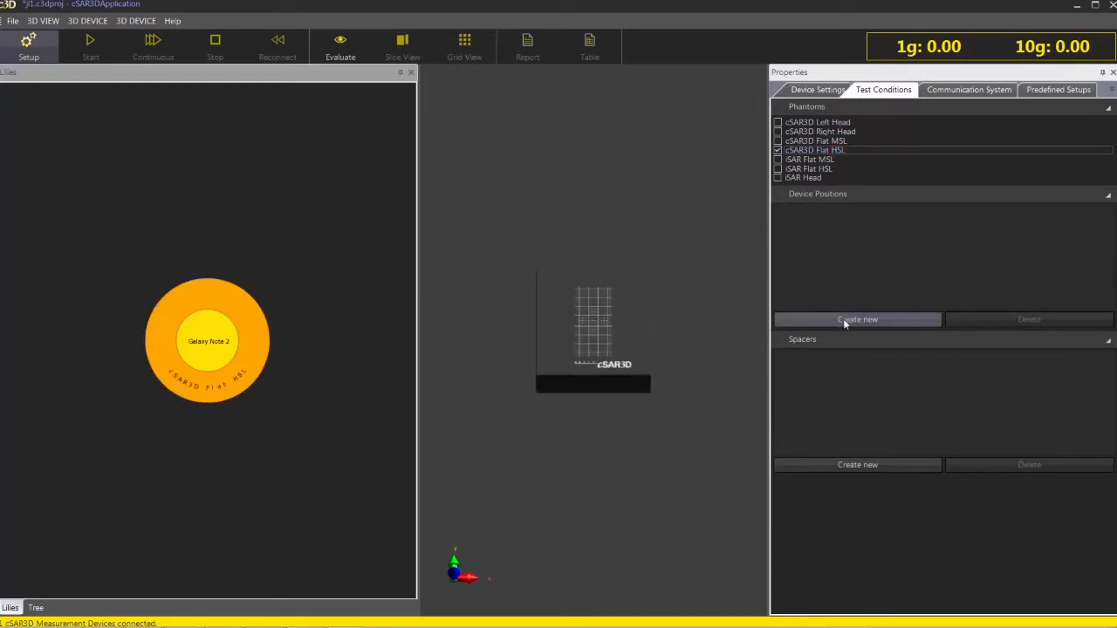
{"action": "left_click", "coordinate": [857, 318]}
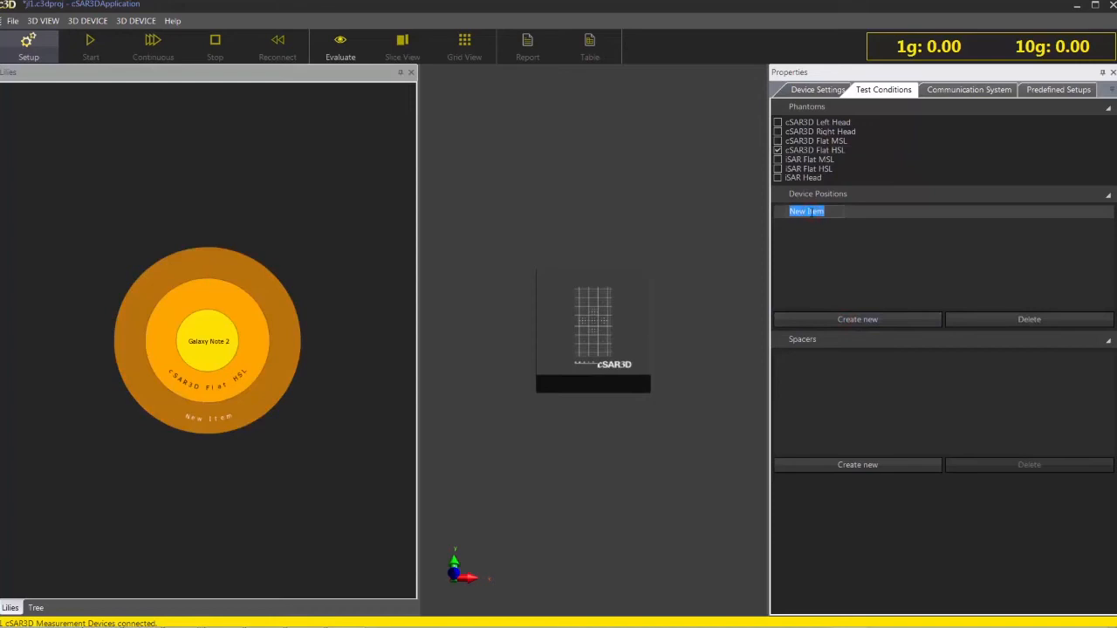
{"action": "type", "text": "front"}
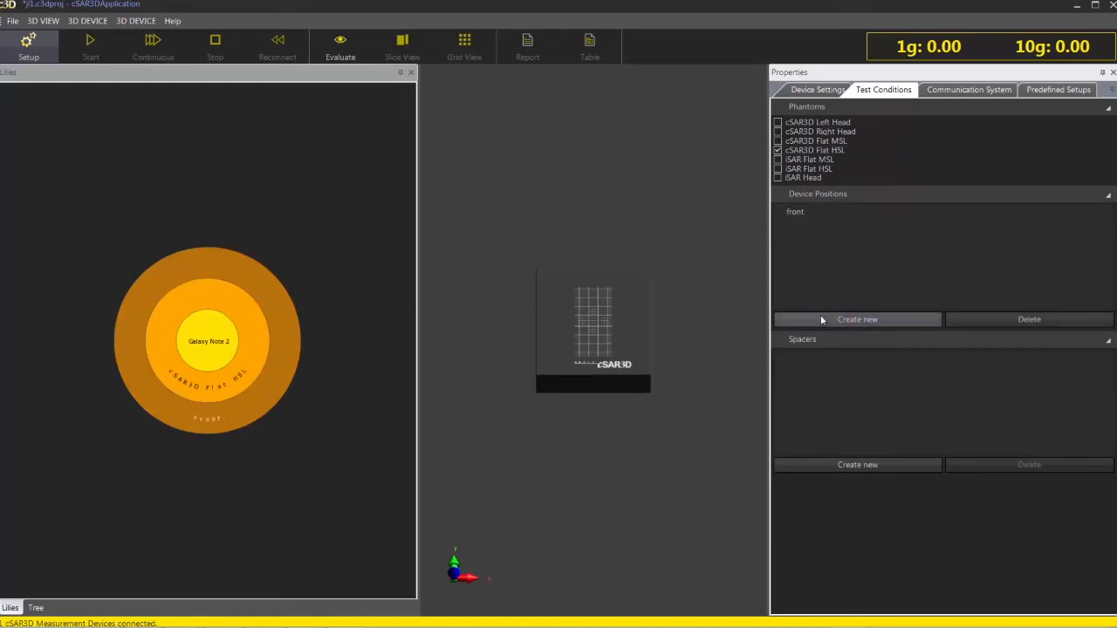
{"action": "left_click", "coordinate": [858, 317]}
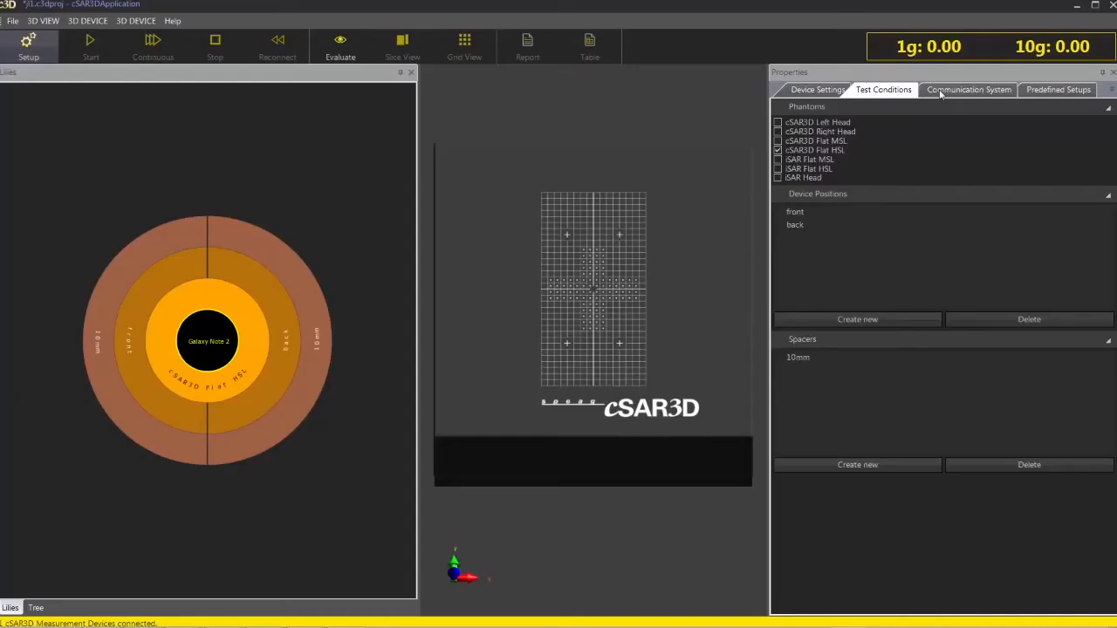
Select GSM, WCDMA and LTE systems with their supported bands and channels for the Galaxy Note 2
{"action": "left_click", "coordinate": [967, 89]}
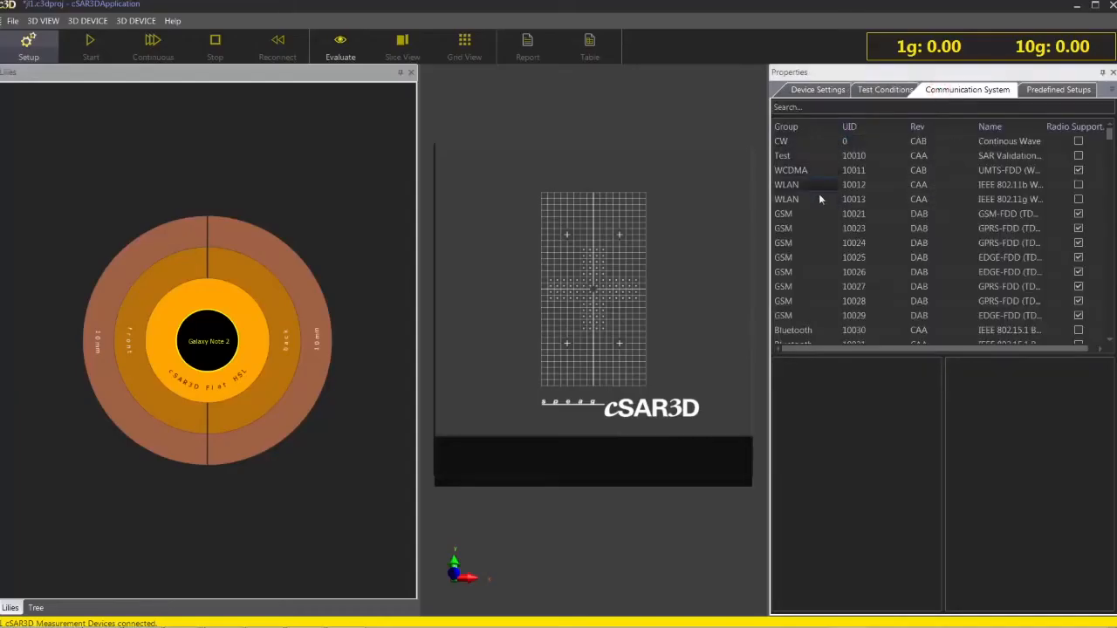
{"action": "left_click", "coordinate": [782, 213]}
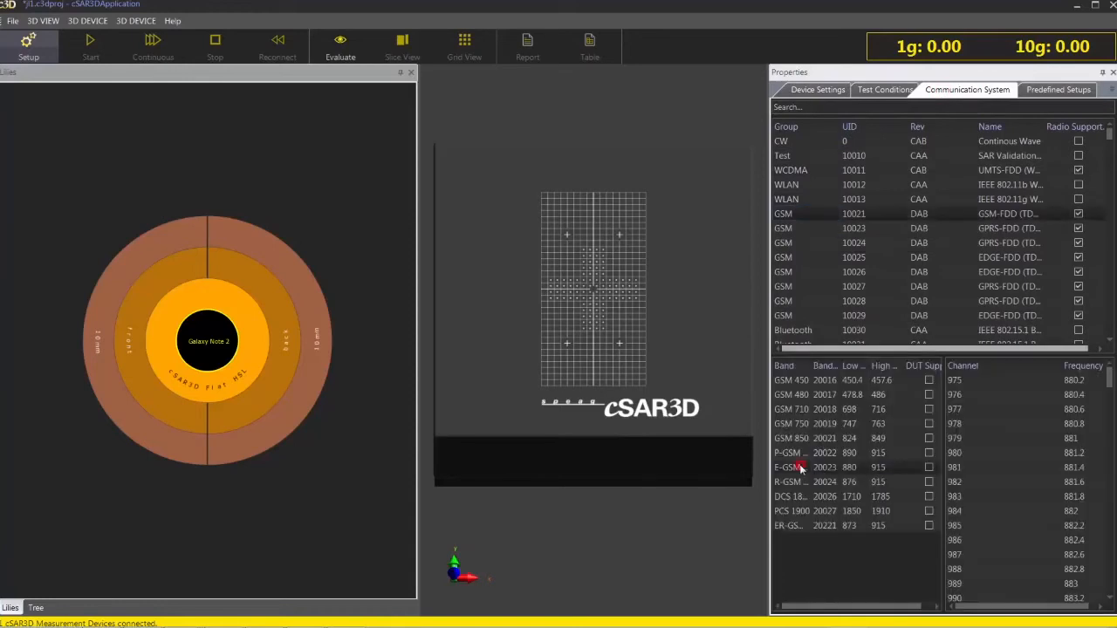
{"action": "mouse_move", "coordinate": [955, 380]}
{"action": "type", "text": "lte"}
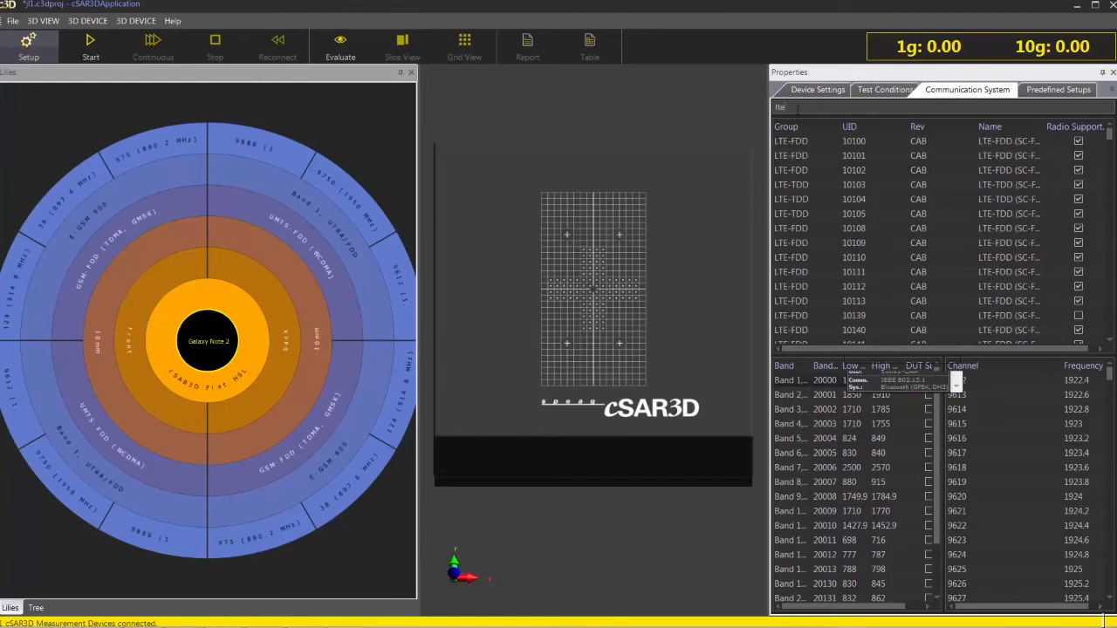
{"action": "mouse_move", "coordinate": [835, 234]}
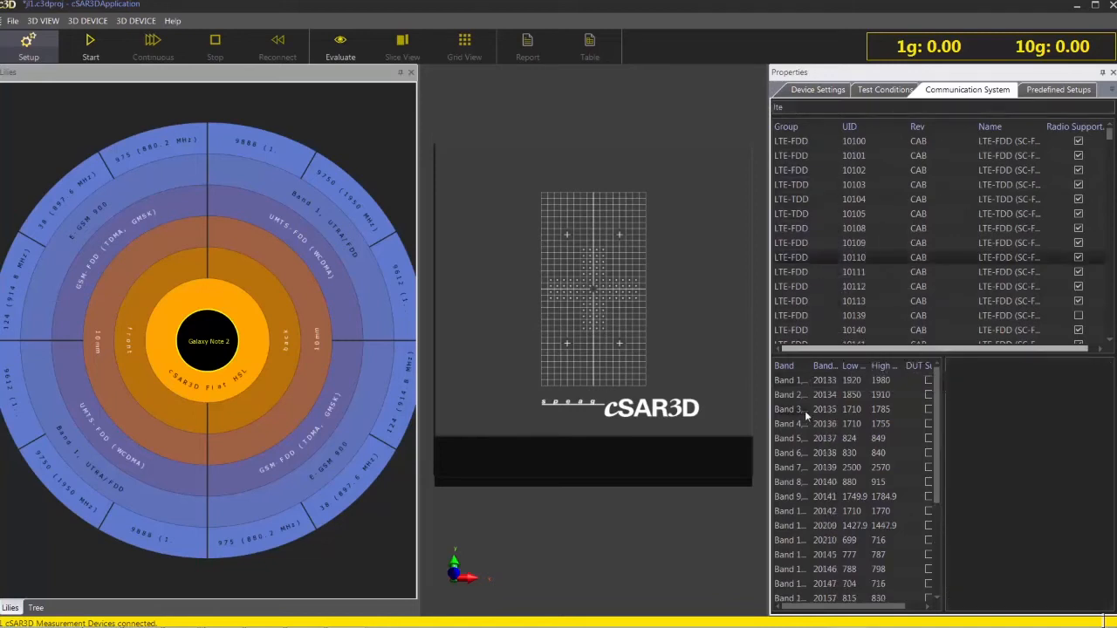
{"action": "right_click", "coordinate": [817, 408]}
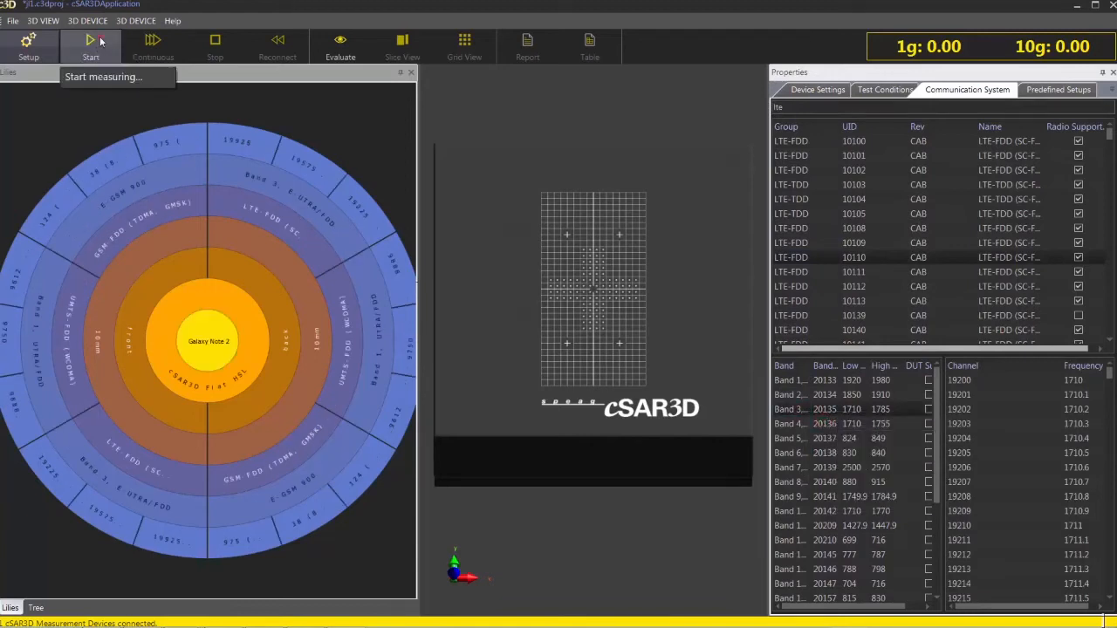
Start the measurement sequence and continue through the User Instructions prompts until all tests finish
{"action": "left_click", "coordinate": [91, 42]}
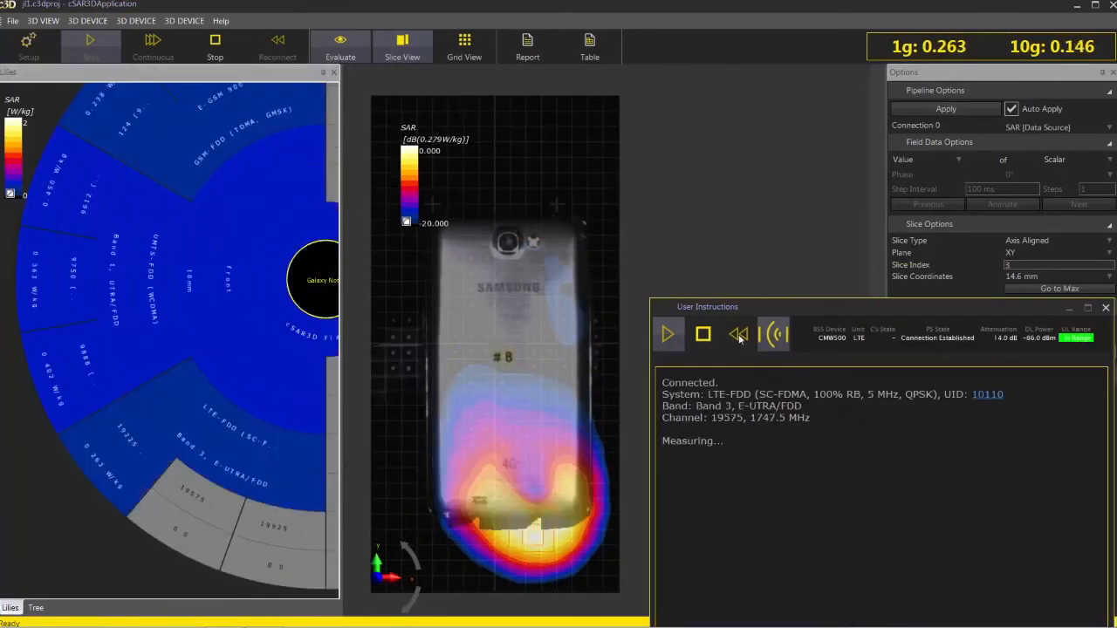
{"action": "left_click", "coordinate": [667, 336]}
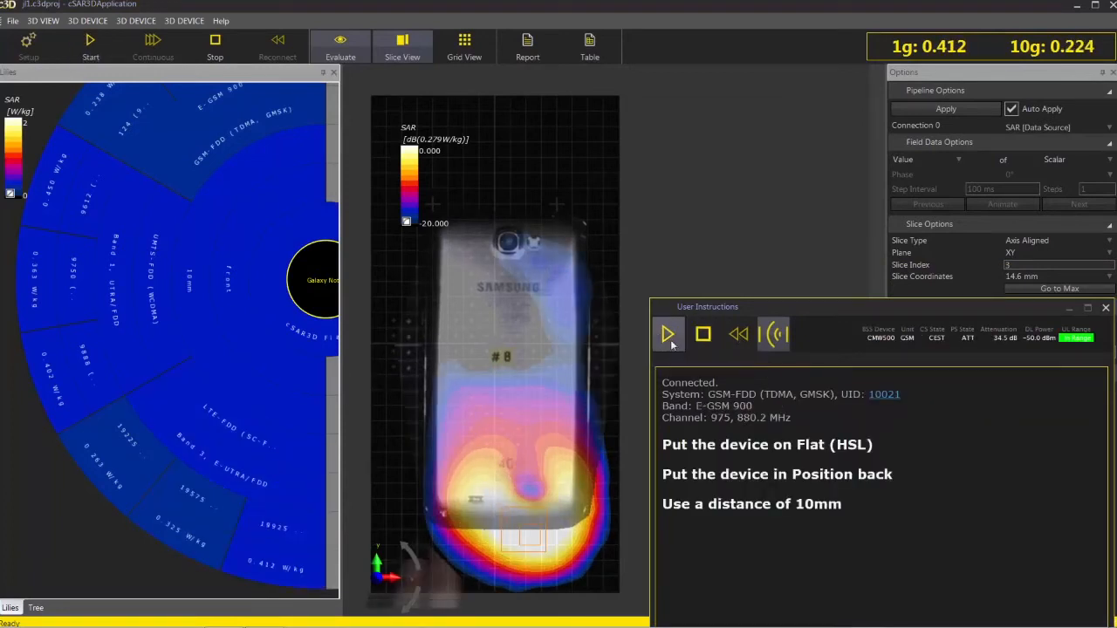
{"action": "left_click", "coordinate": [669, 335]}
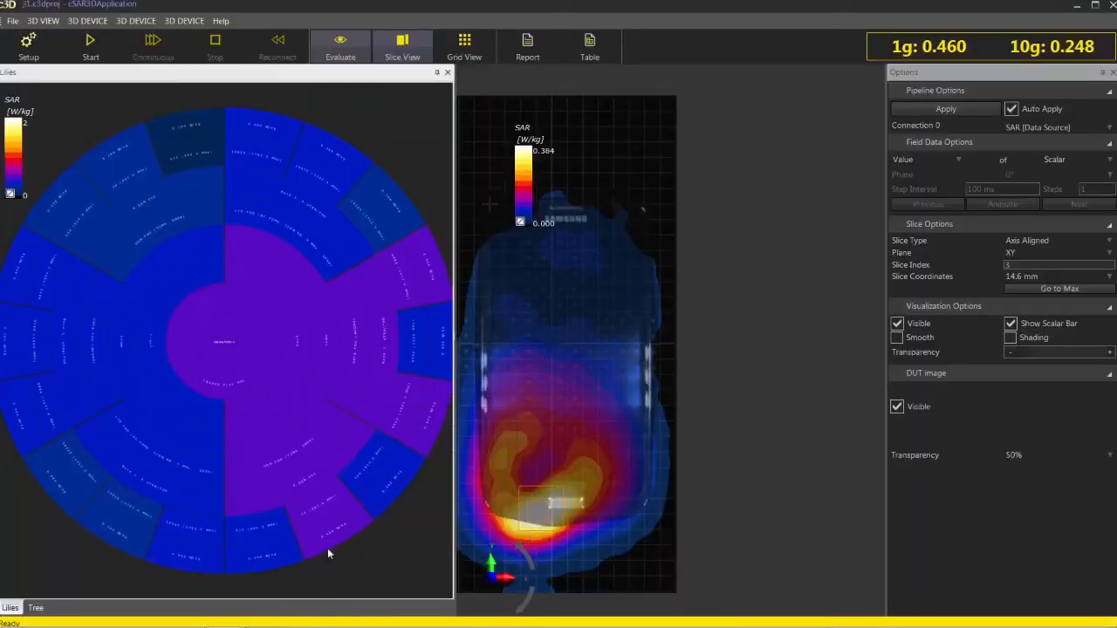
Show the Measurements table window over the displayed SAR results
{"action": "left_click", "coordinate": [335, 528]}
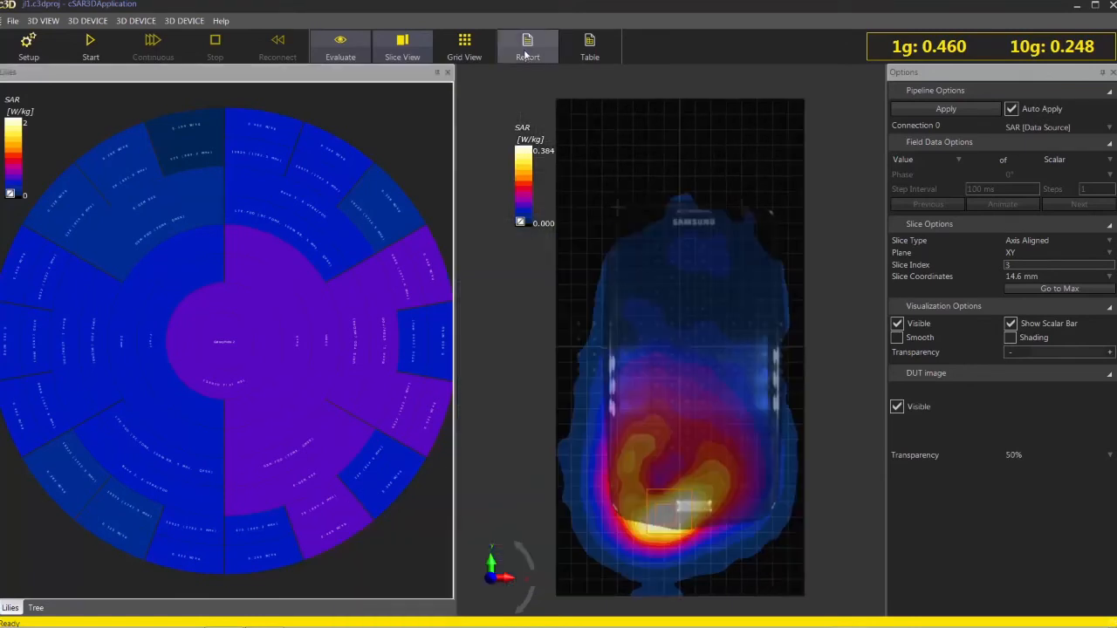
{"action": "left_click", "coordinate": [527, 45]}
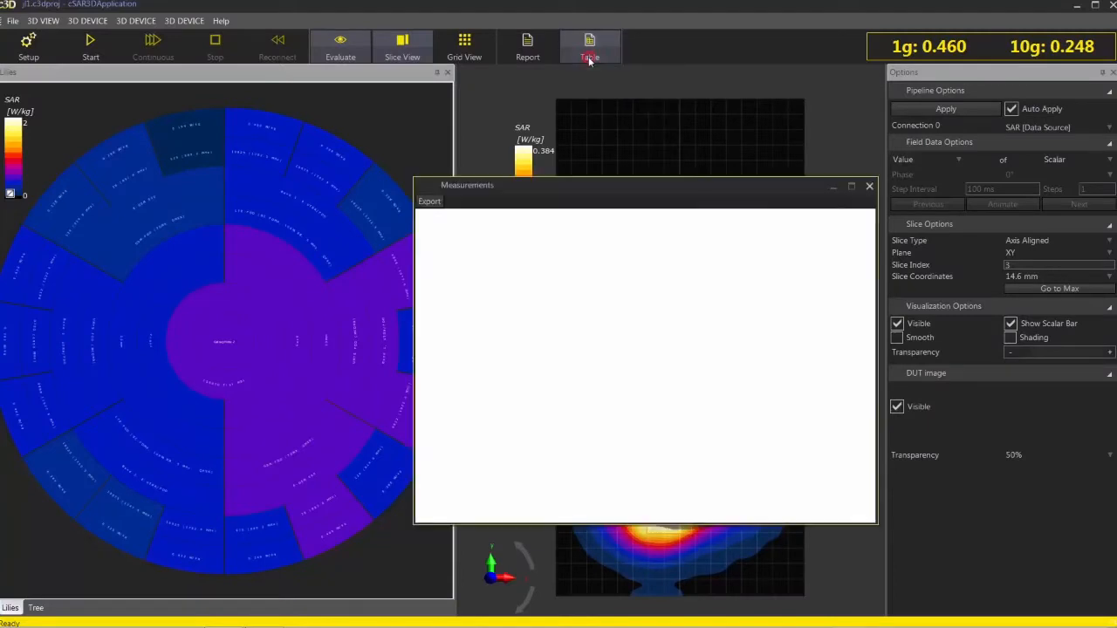
Export the 1g/10g SAR summary table to a new Microsoft Excel workbook
{"action": "left_click", "coordinate": [590, 46]}
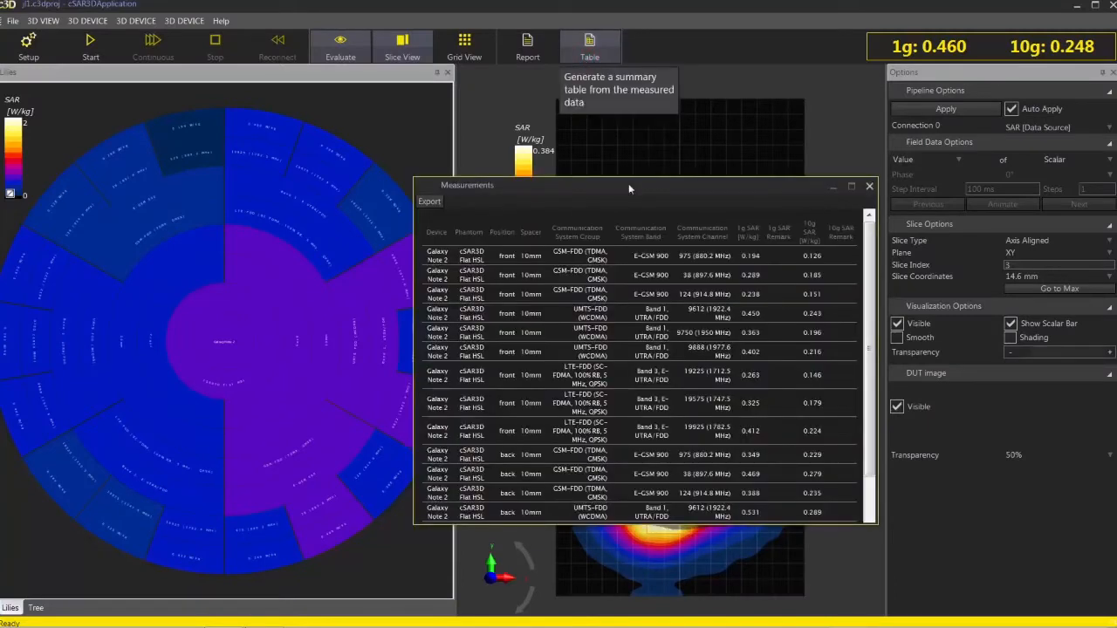
{"action": "right_click", "coordinate": [654, 314]}
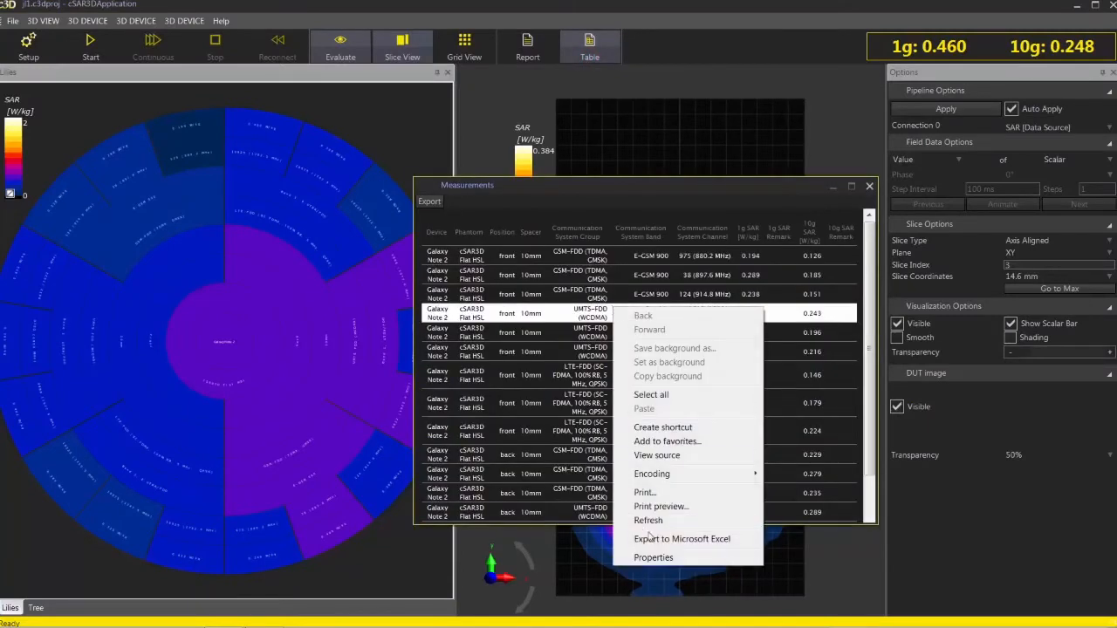
{"action": "left_click", "coordinate": [681, 537]}
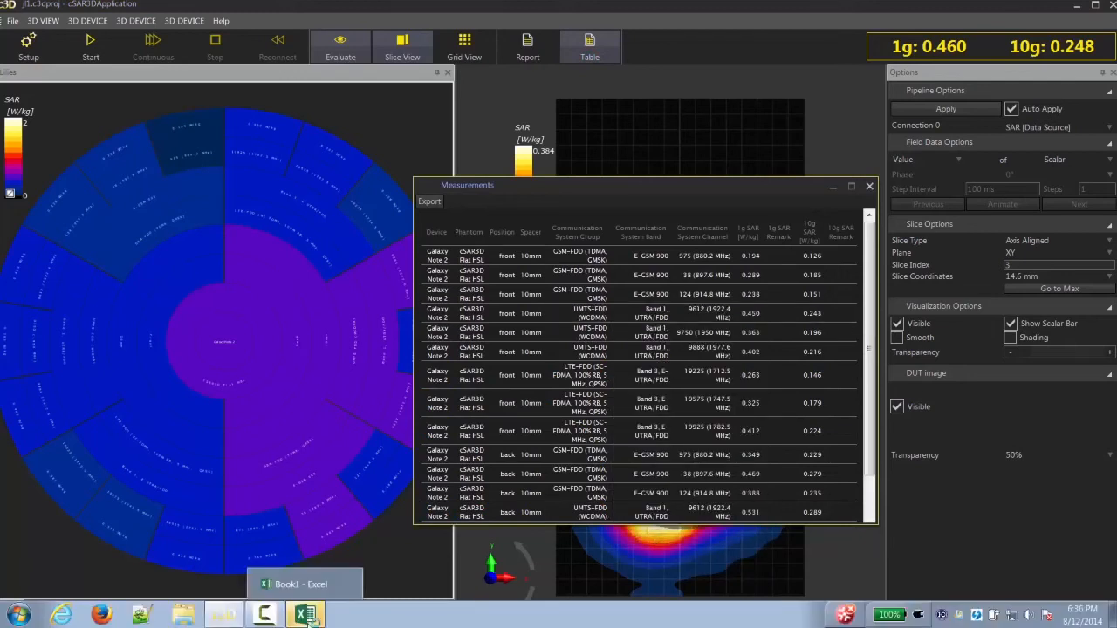